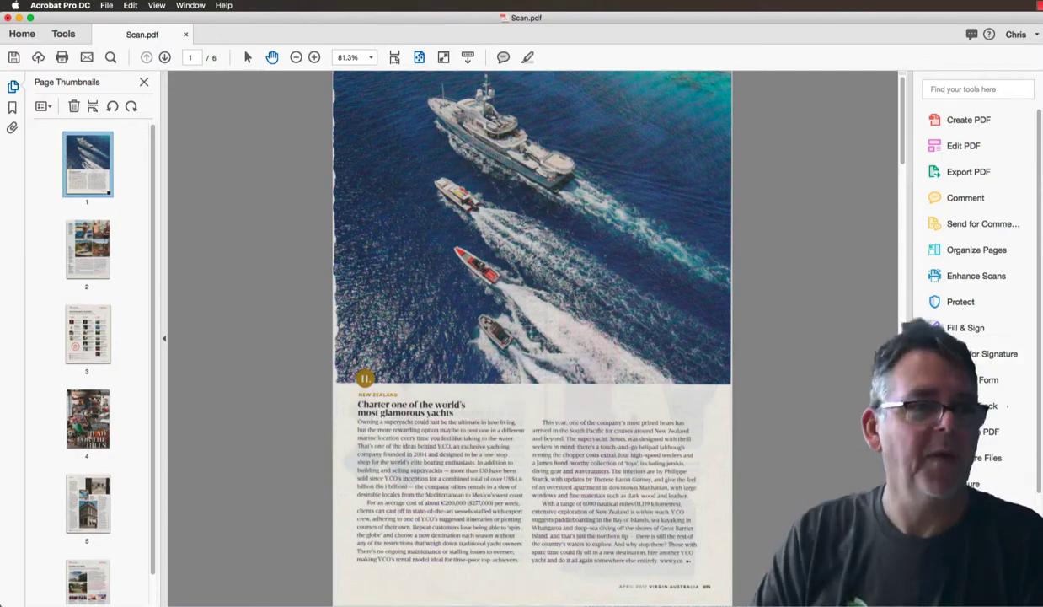
Step: Jump to page 2, the resort photo spread, from the thumbnails panel
click(88, 250)
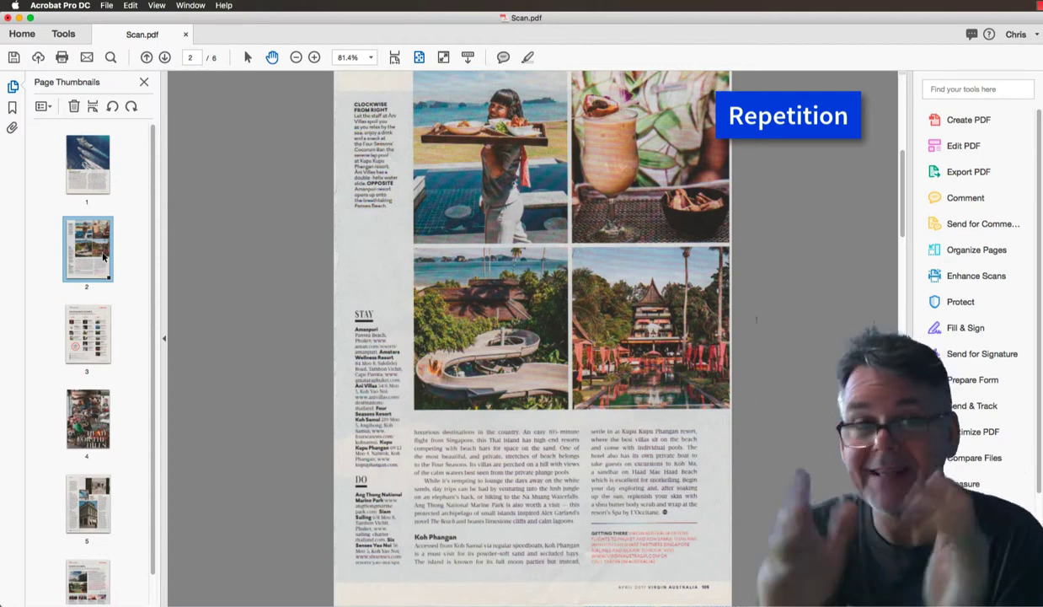
drag(405, 64, 738, 425)
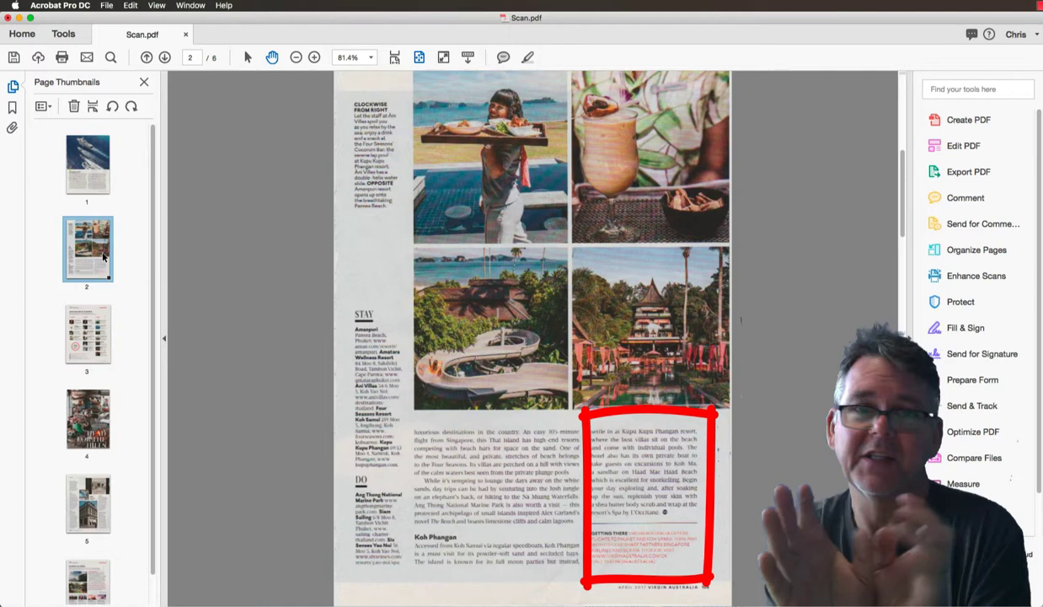
drag(325, 101, 421, 88)
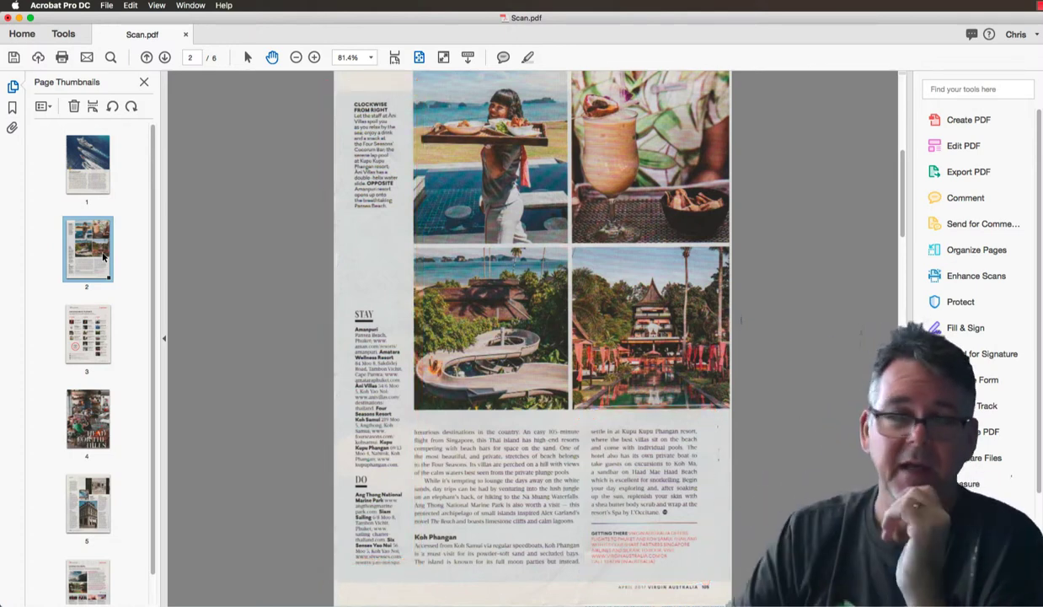
click(88, 334)
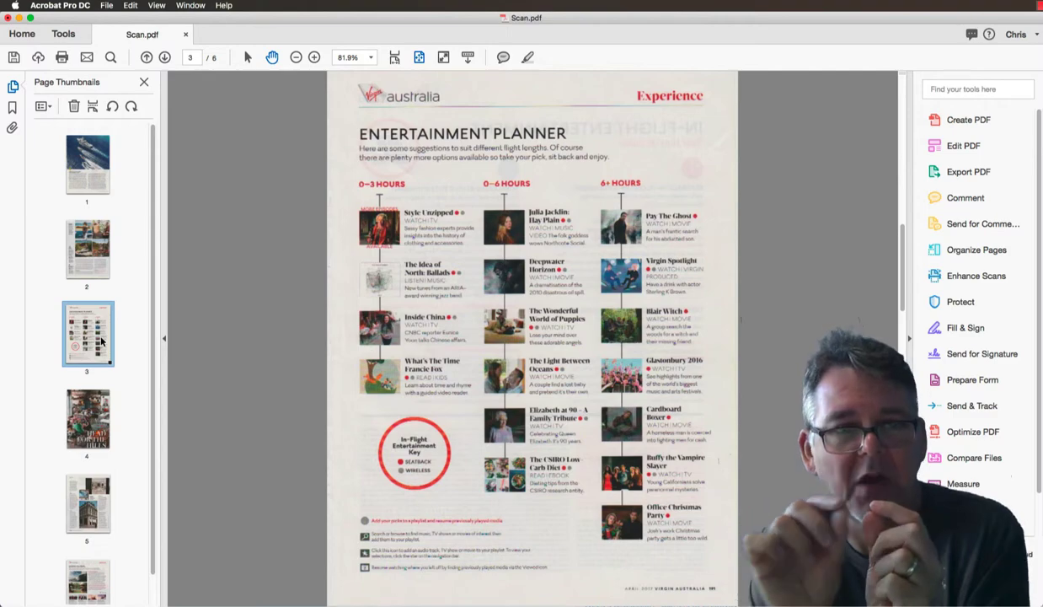
Step: Jump to page 4, the Head for the Hills feature, from the thumbnails panel
click(88, 418)
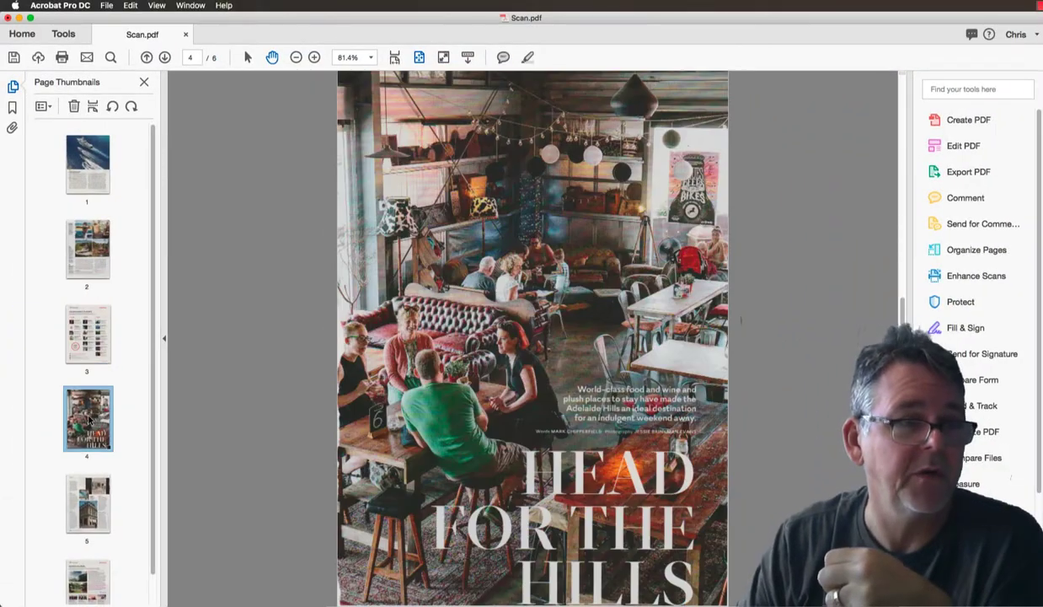